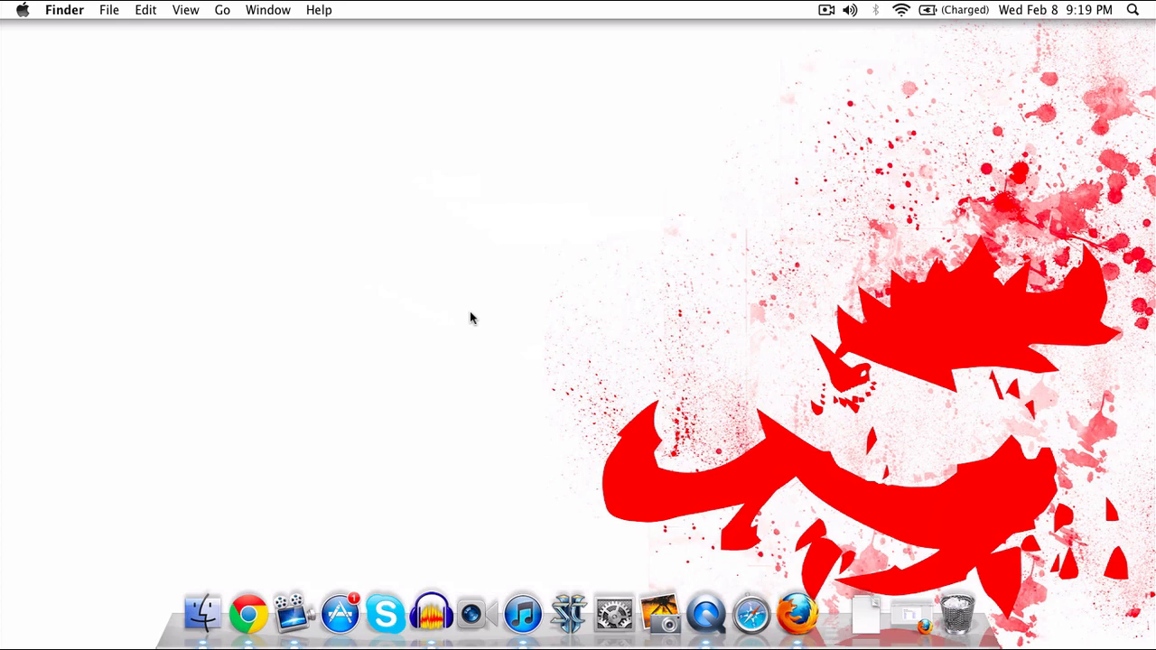
pyautogui.moveTo(858, 483)
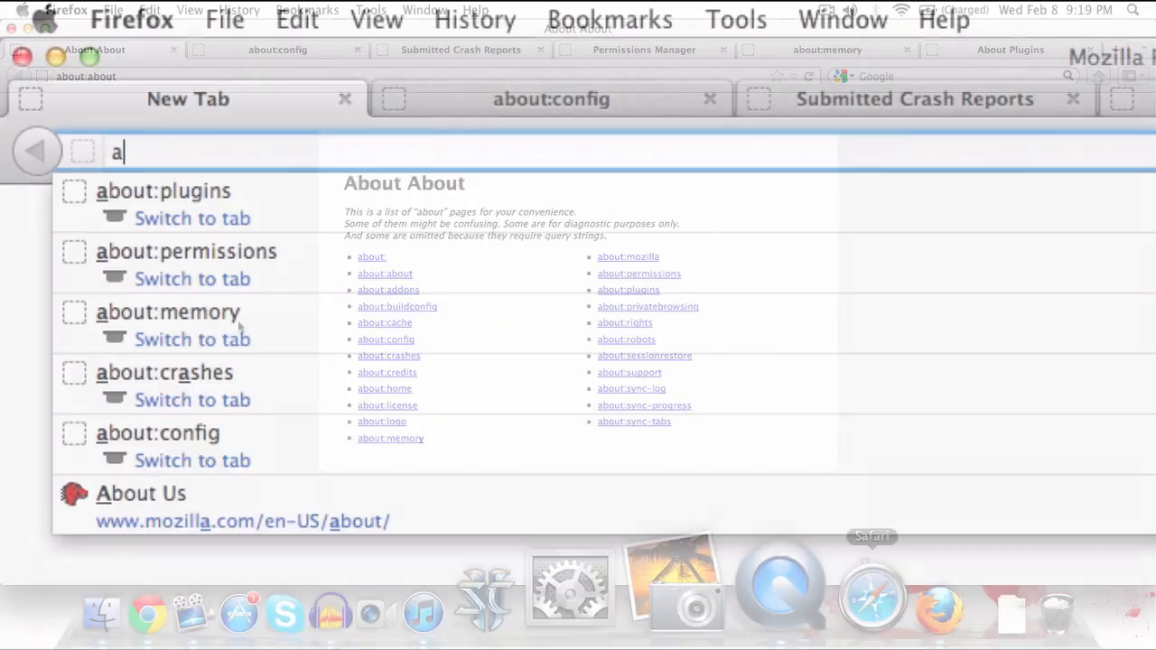
# Step: Go to the about:about page list and follow its link to about:config
pyautogui.write('about:about')
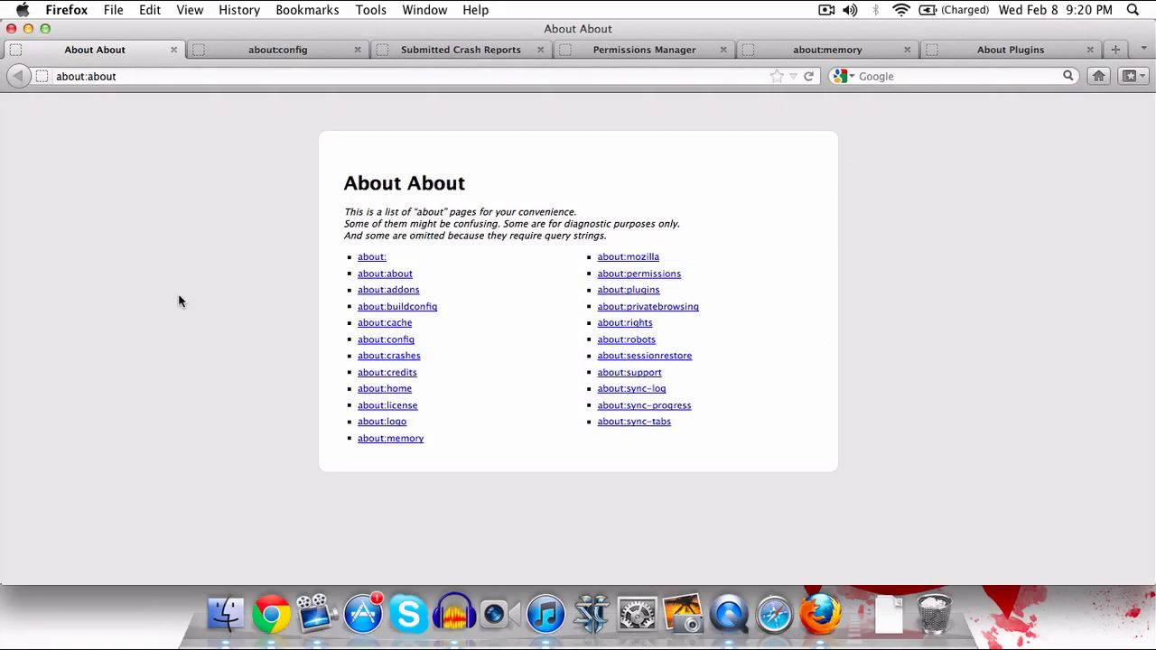
pyautogui.moveTo(463, 258)
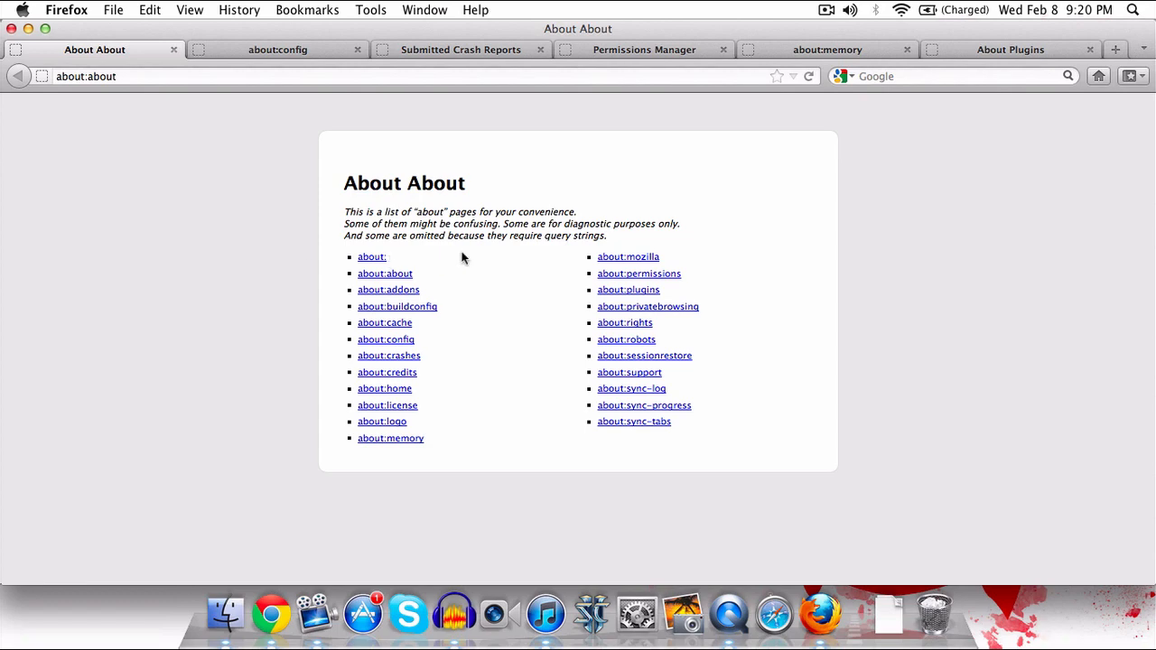
pyautogui.moveTo(488, 259)
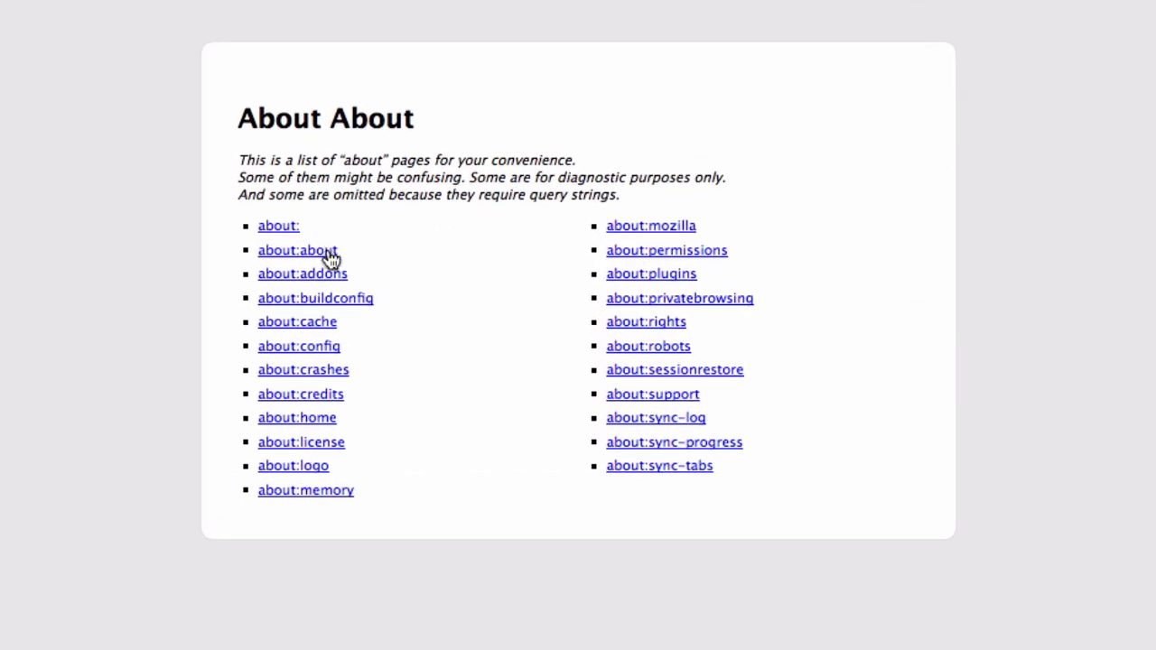
pyautogui.moveTo(425, 265)
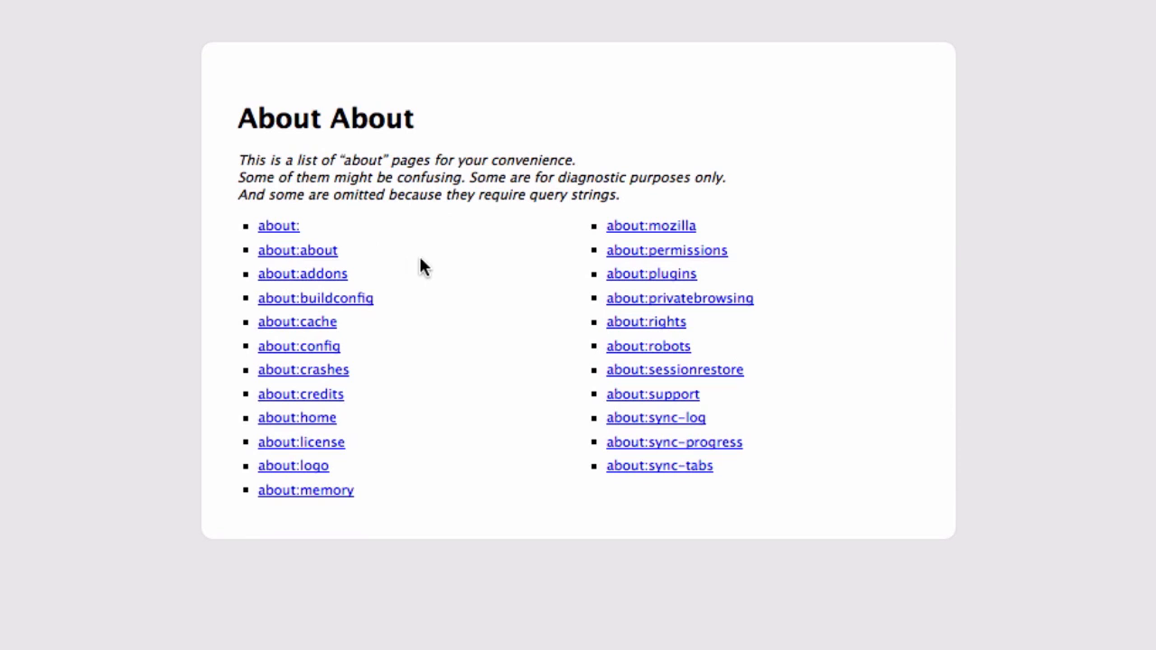
pyautogui.moveTo(655, 230)
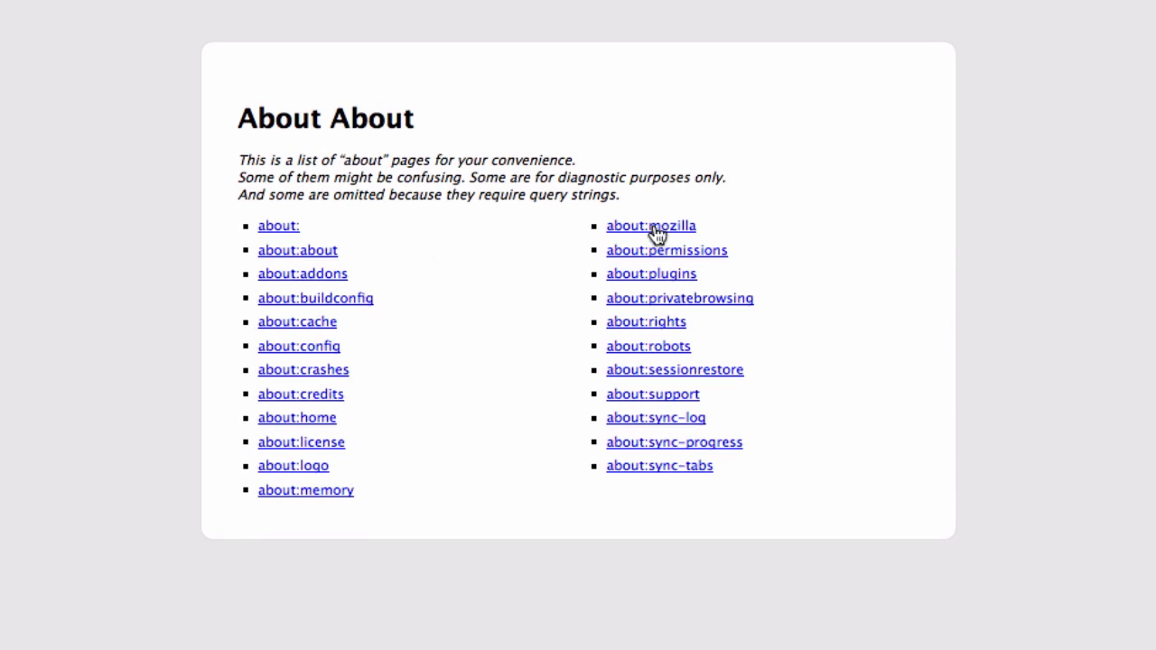
pyautogui.moveTo(670, 343)
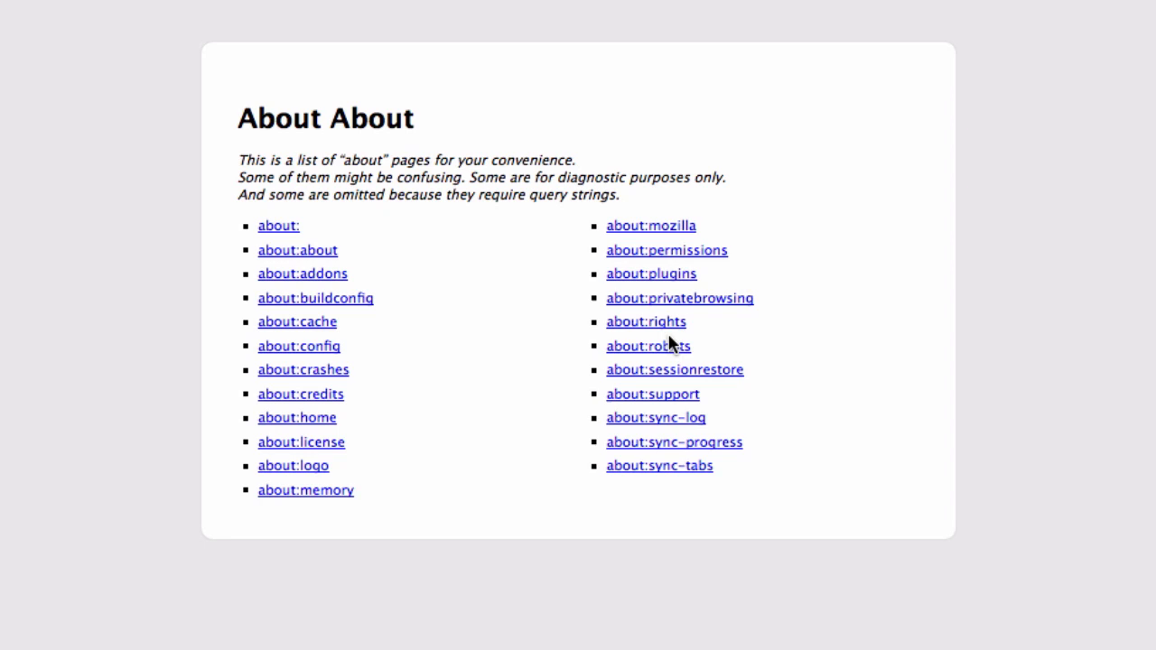
pyautogui.moveTo(781, 354)
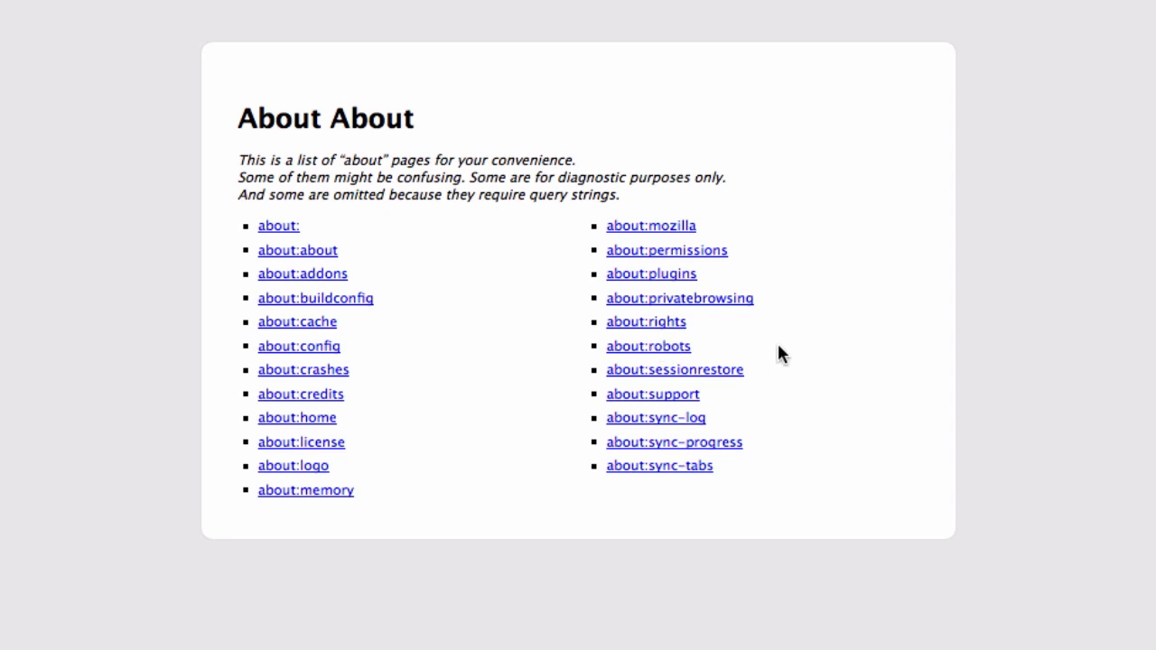
pyautogui.moveTo(221, 7)
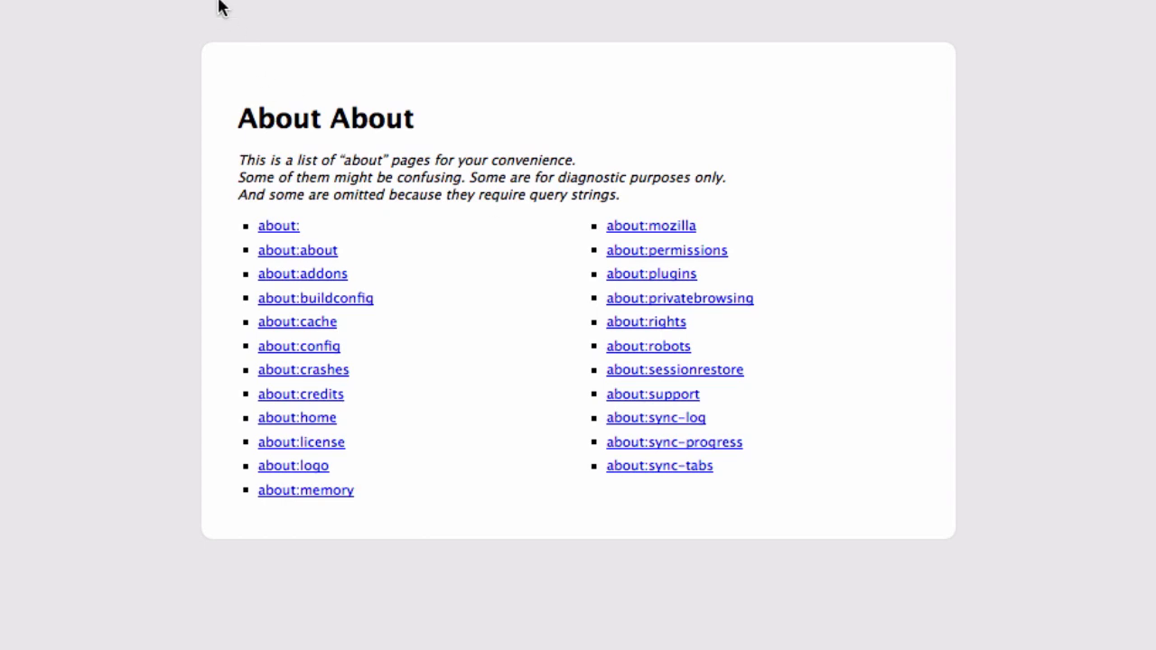
pyautogui.click(299, 346)
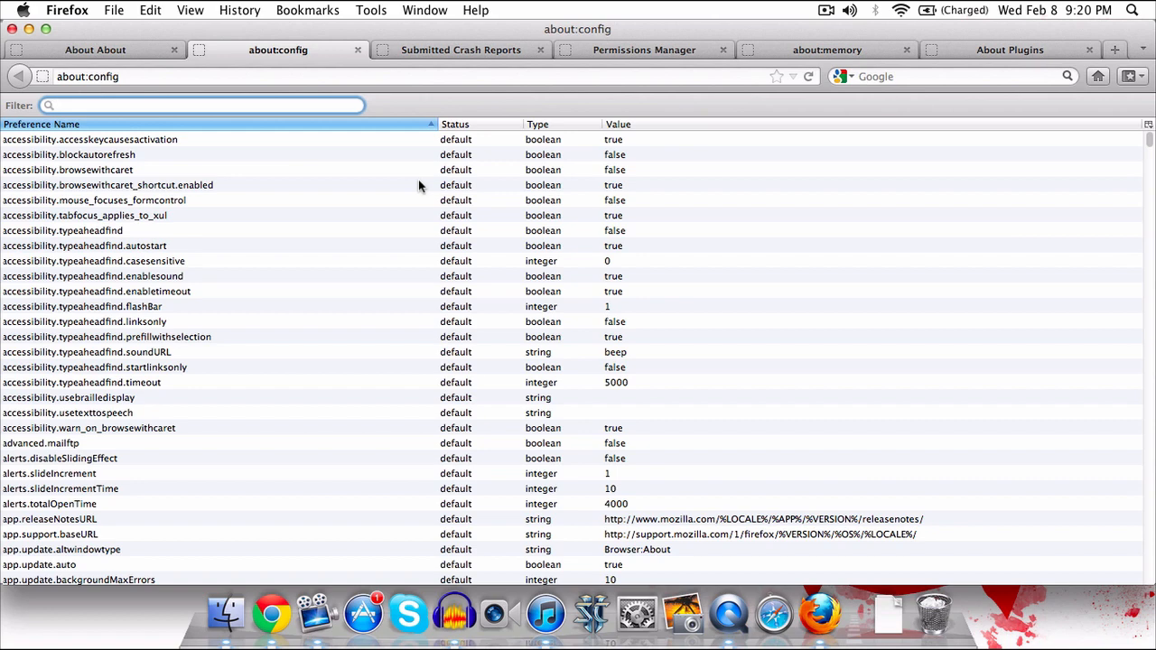
# Step: Focus the about:config filter box and scroll through the browser preference table
pyautogui.click(199, 105)
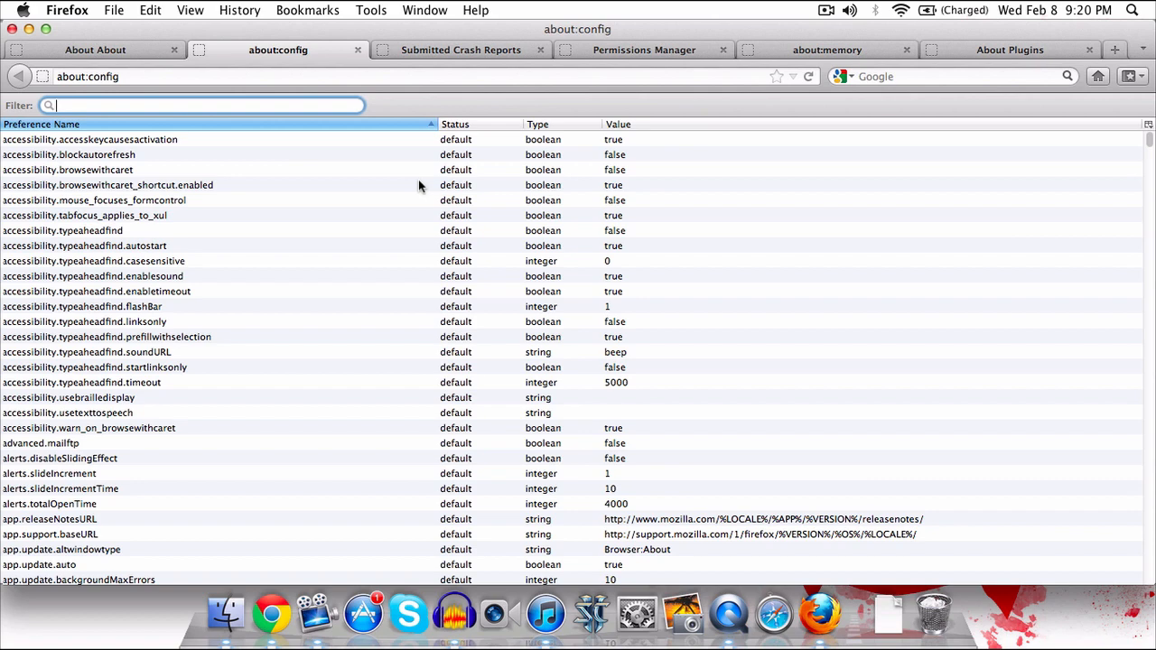
pyautogui.click(109, 185)
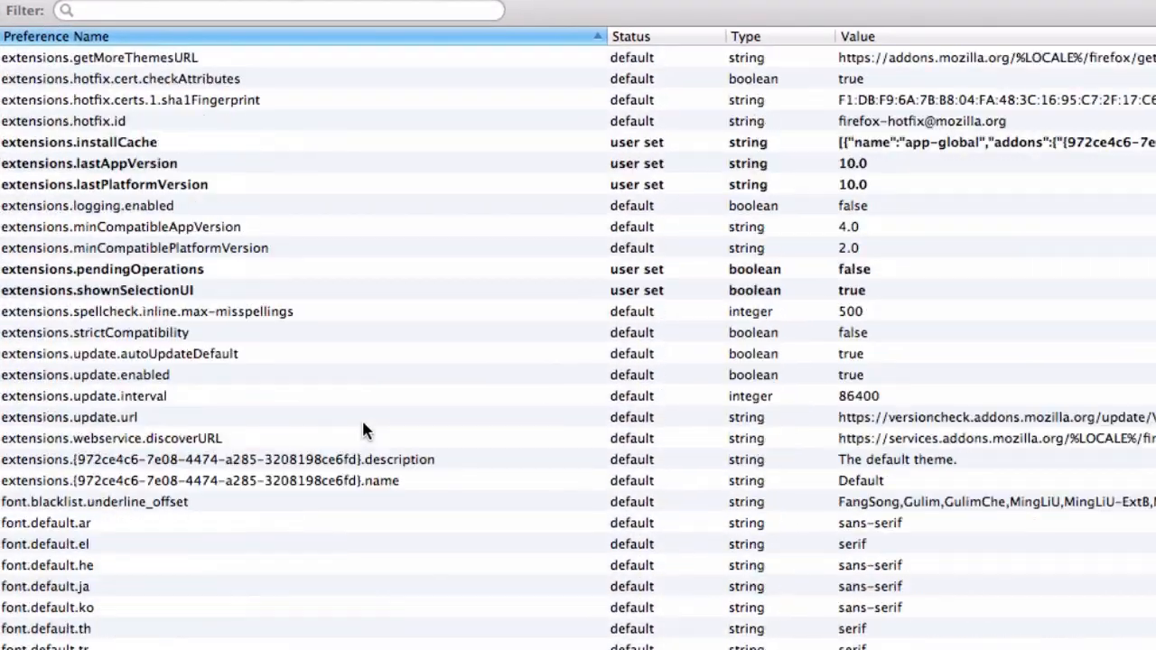
pyautogui.scroll(-3)
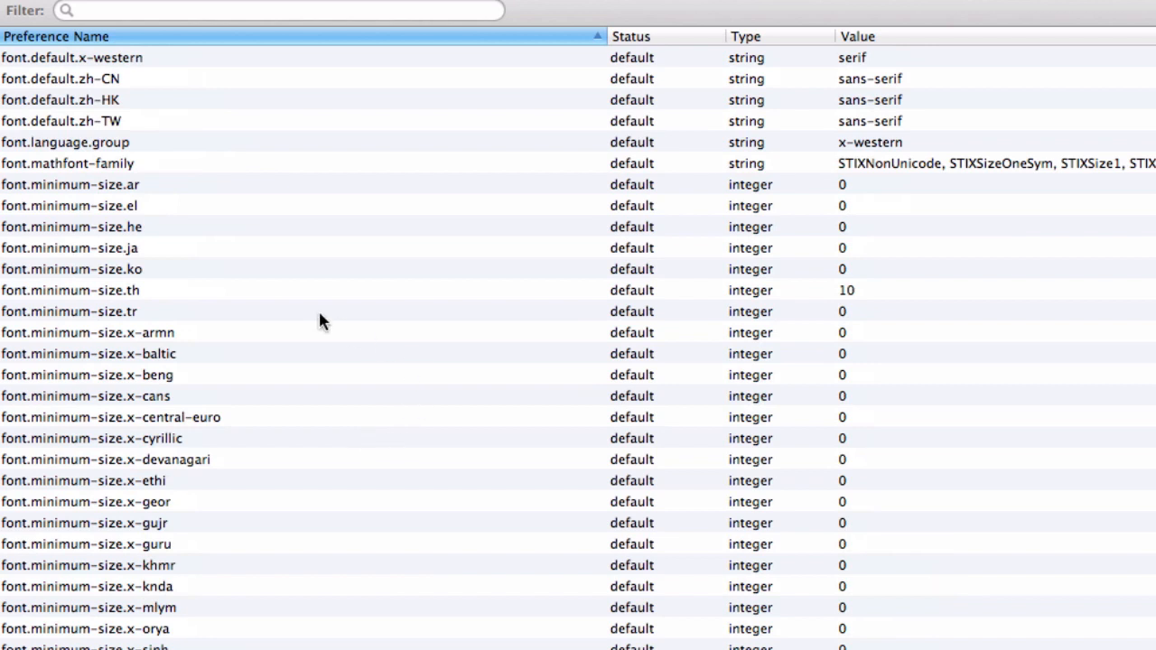
pyautogui.click(831, 290)
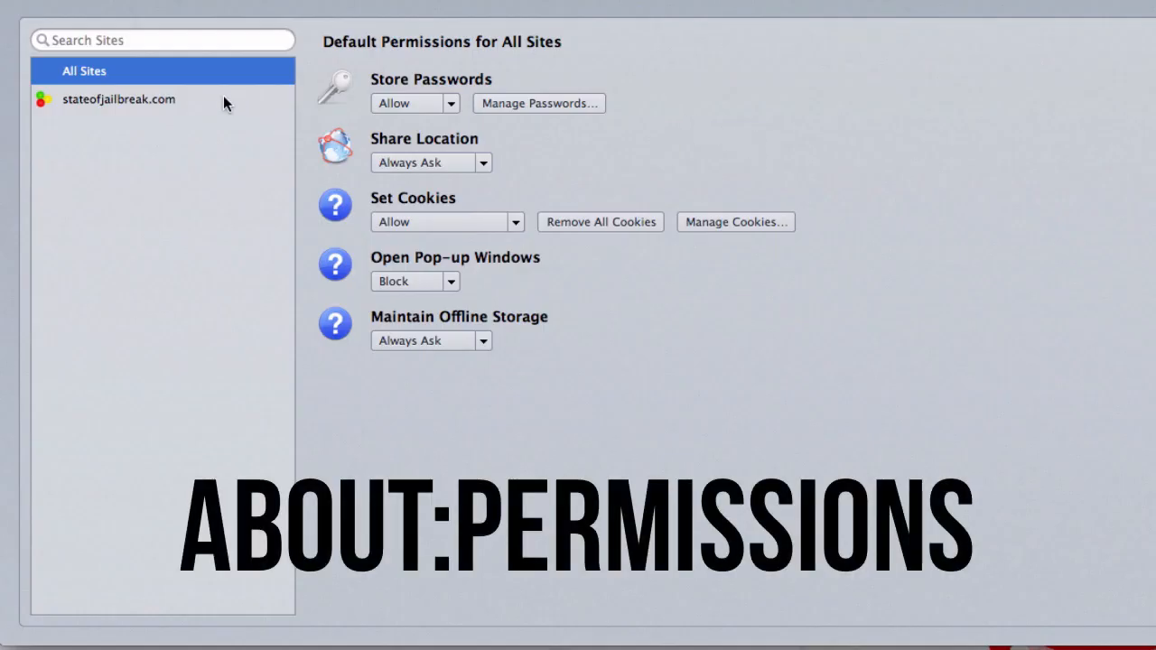
# Step: Review stateofjailbreak.com permissions with pop-ups kept blocked, then return to All Sites defaults
pyautogui.click(118, 99)
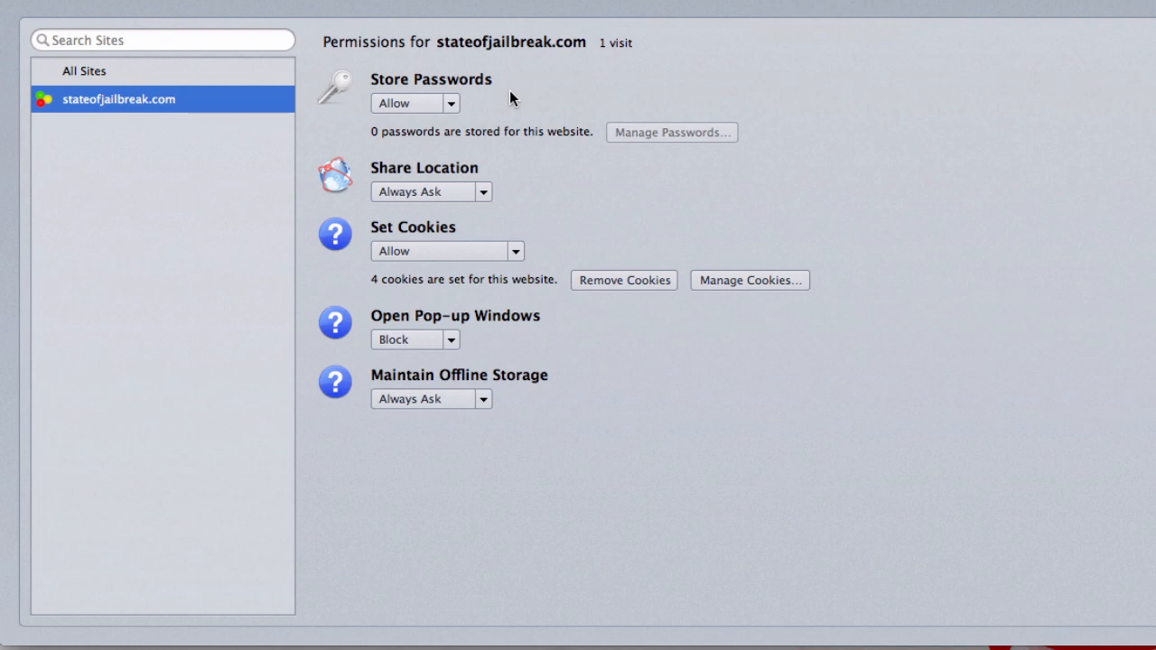
pyautogui.moveTo(458, 109)
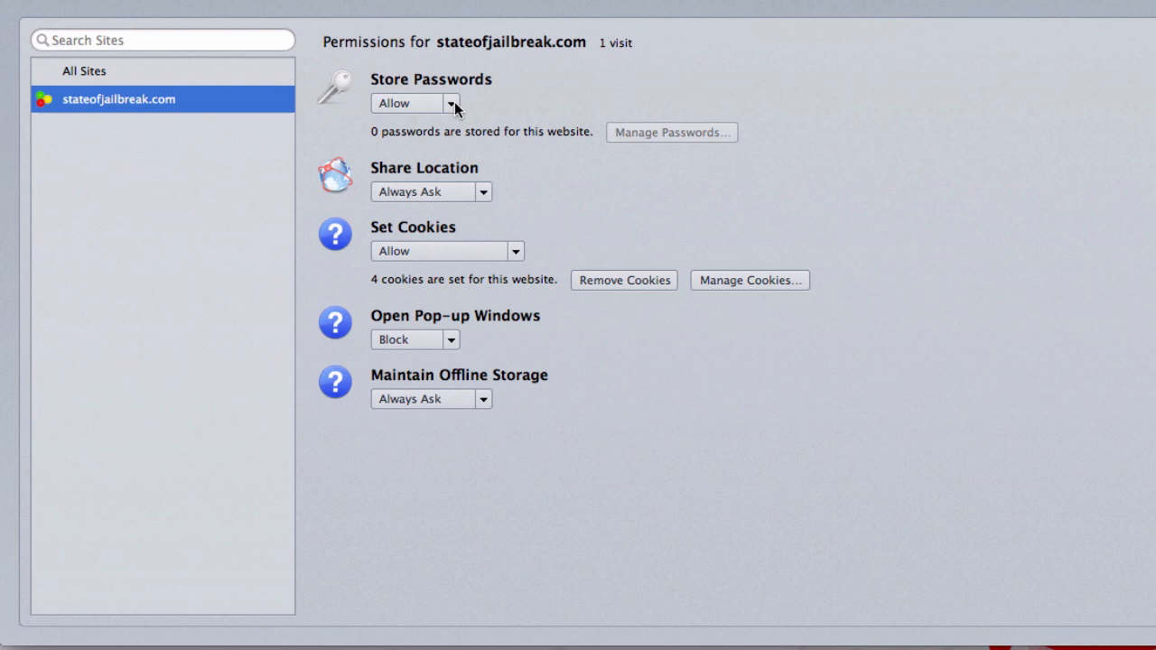
pyautogui.moveTo(467, 196)
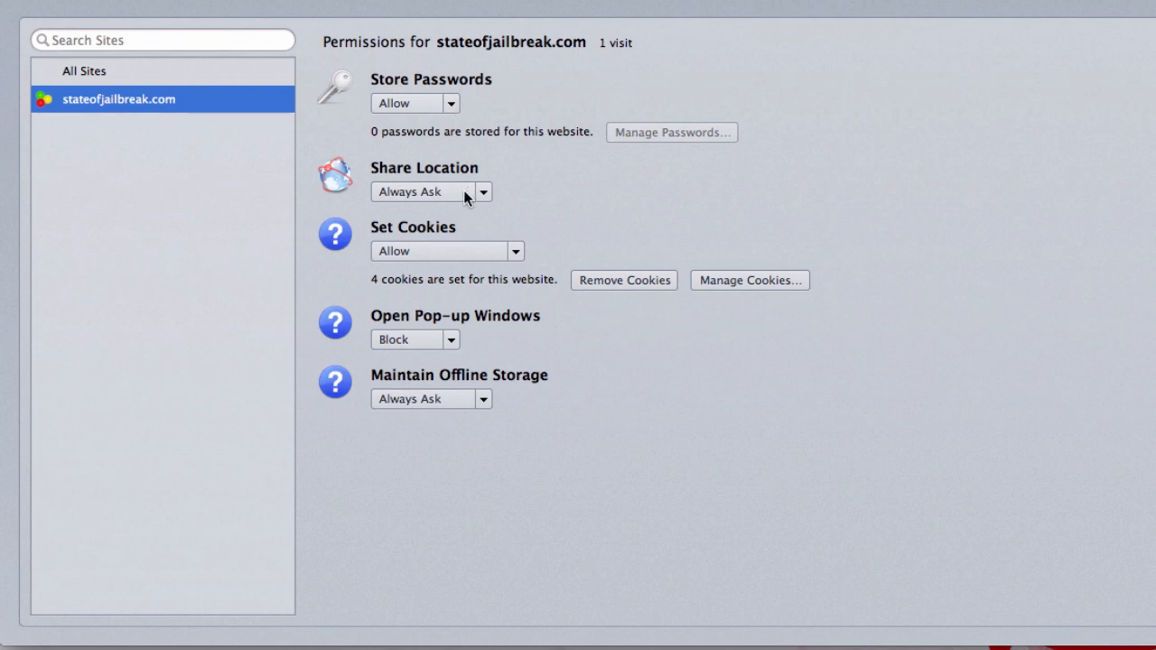
pyautogui.moveTo(455, 266)
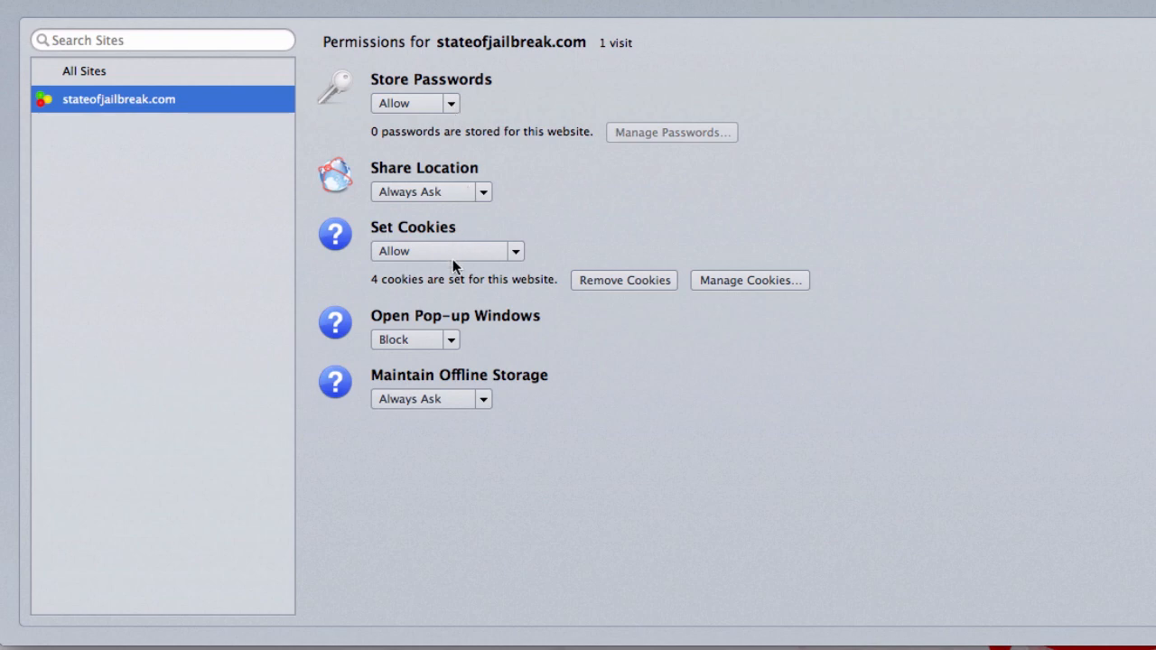
pyautogui.moveTo(451, 353)
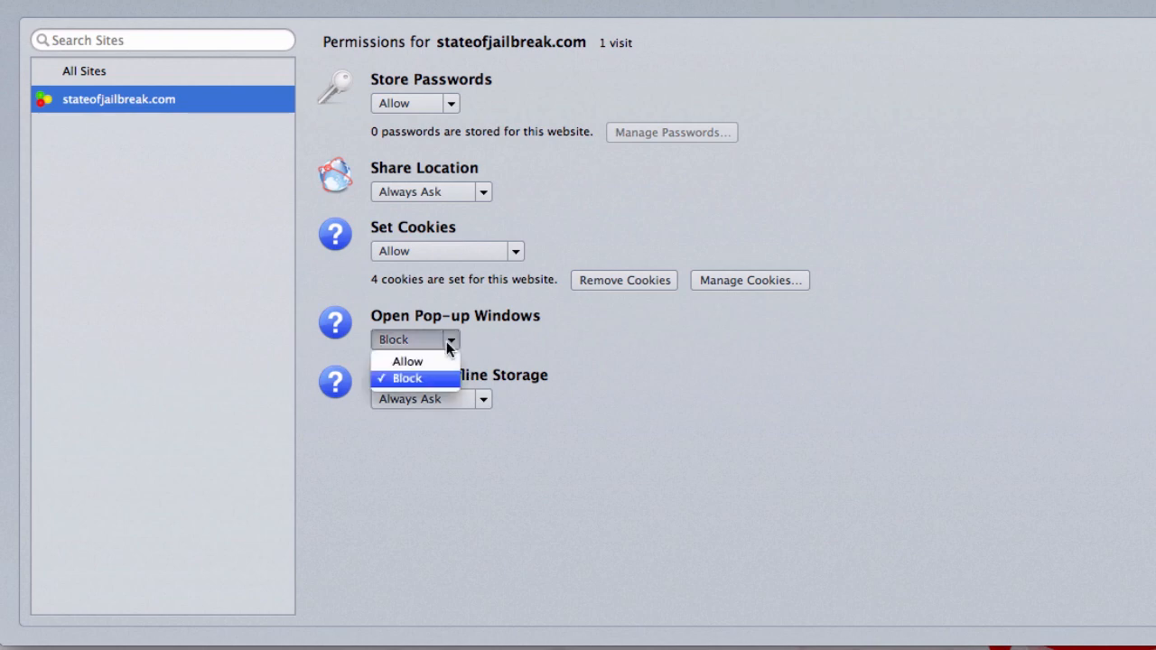
pyautogui.click(407, 379)
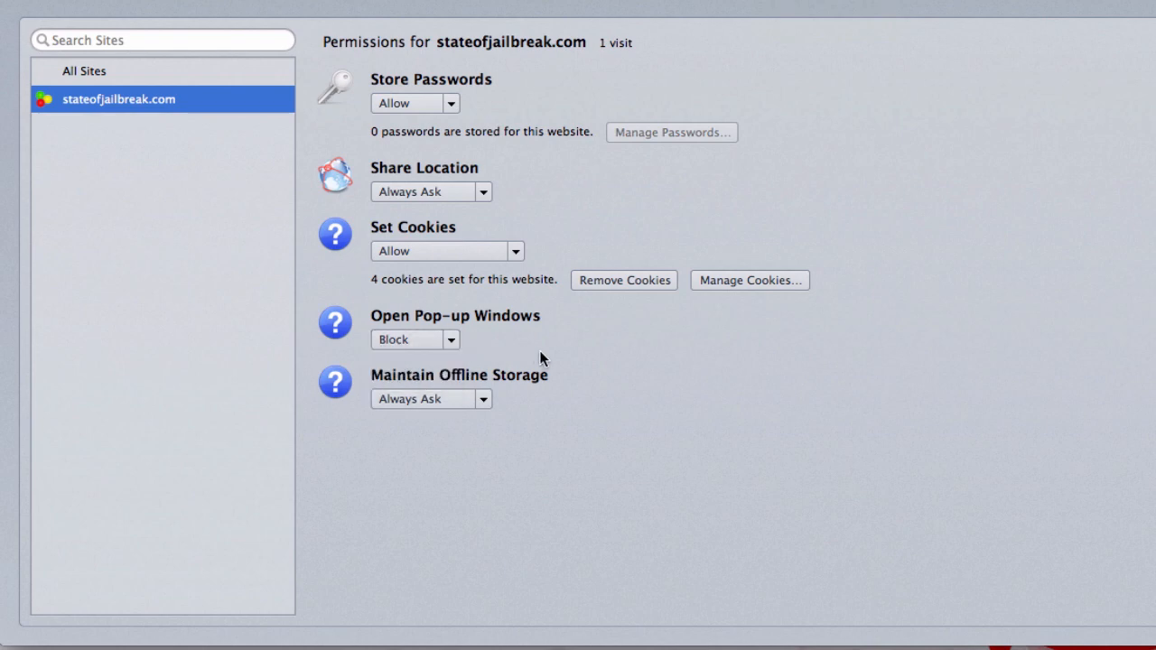
pyautogui.click(85, 71)
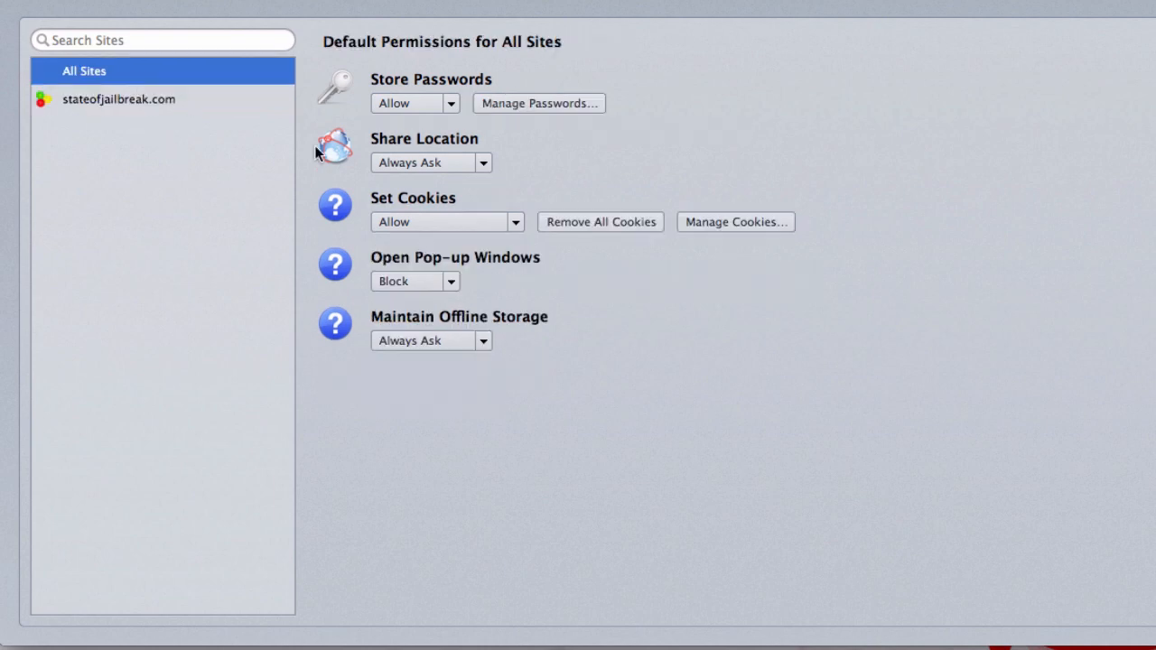
pyautogui.moveTo(512, 316)
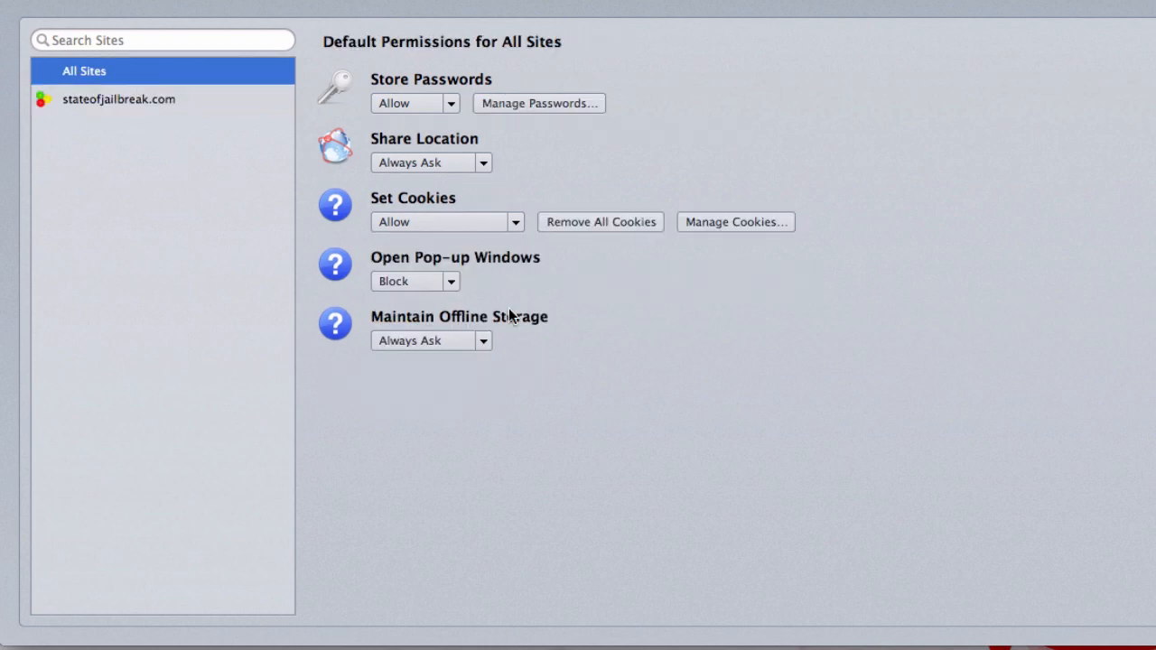
pyautogui.moveTo(1024, 19)
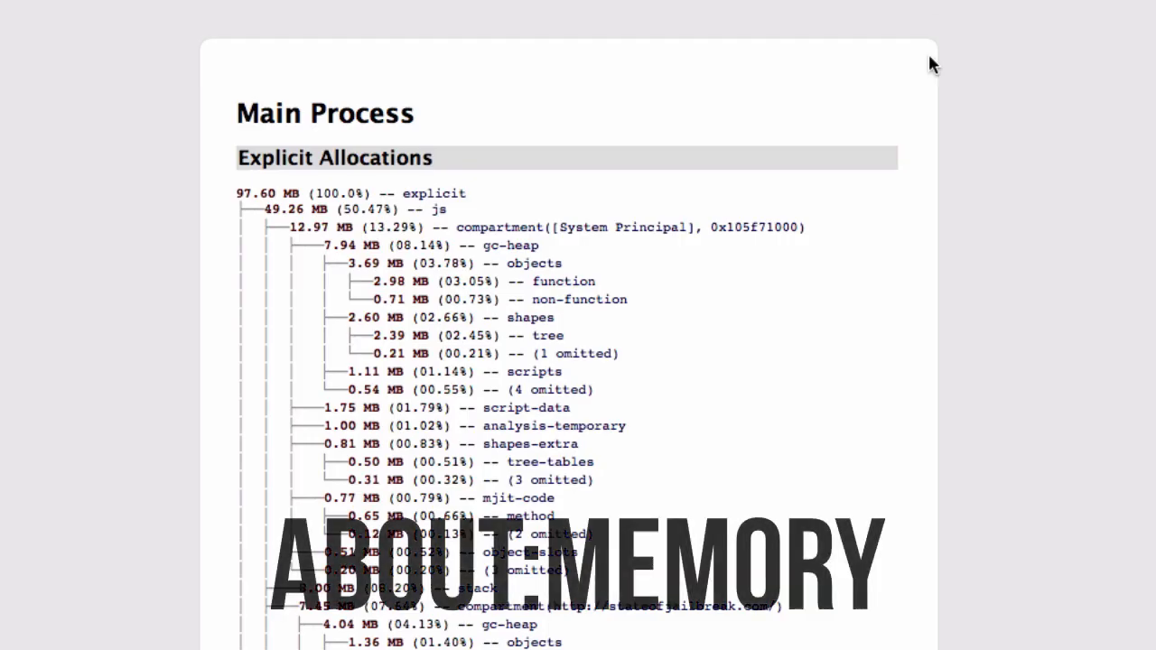
pyautogui.moveTo(948, 277)
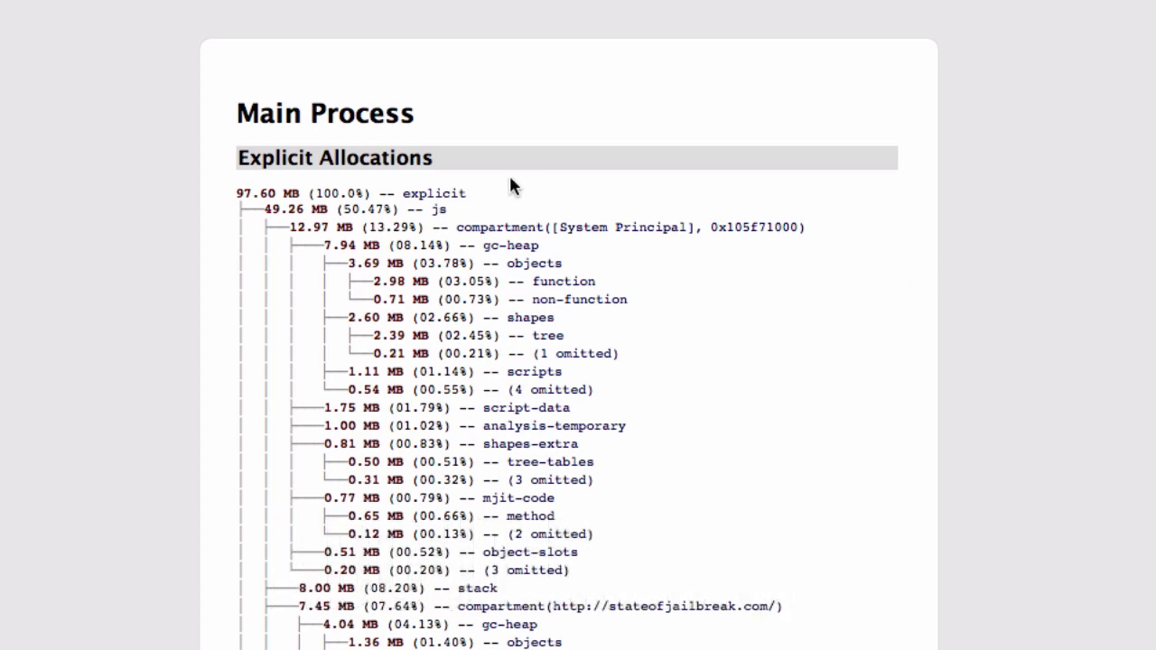
pyautogui.moveTo(504, 183)
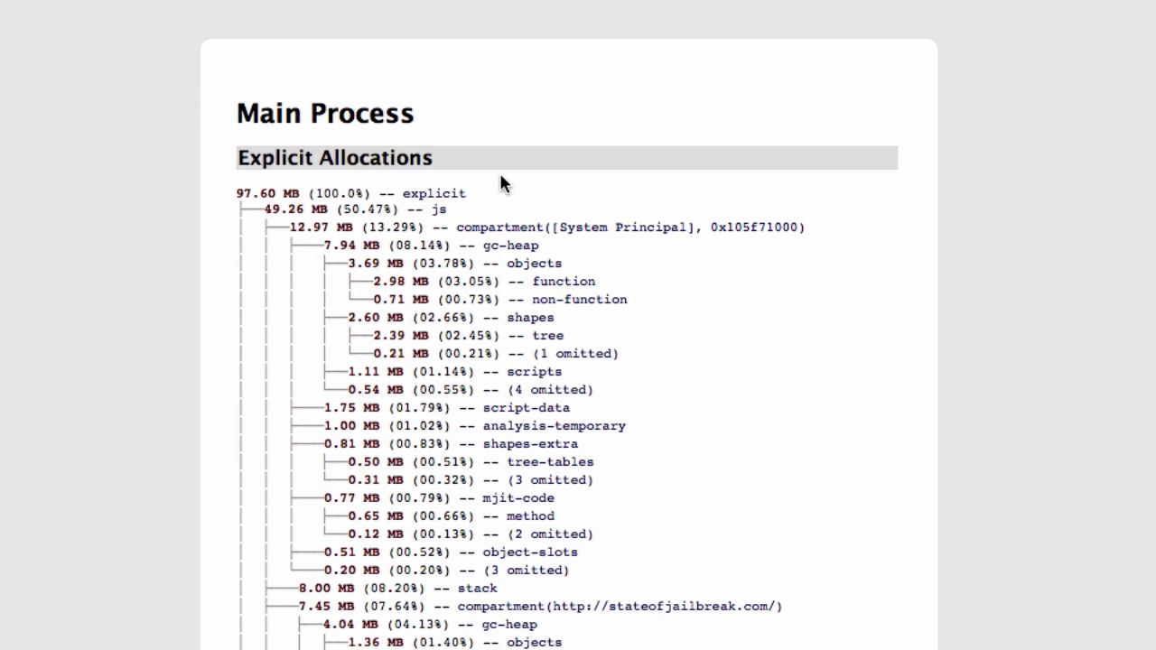
pyautogui.moveTo(450, 183)
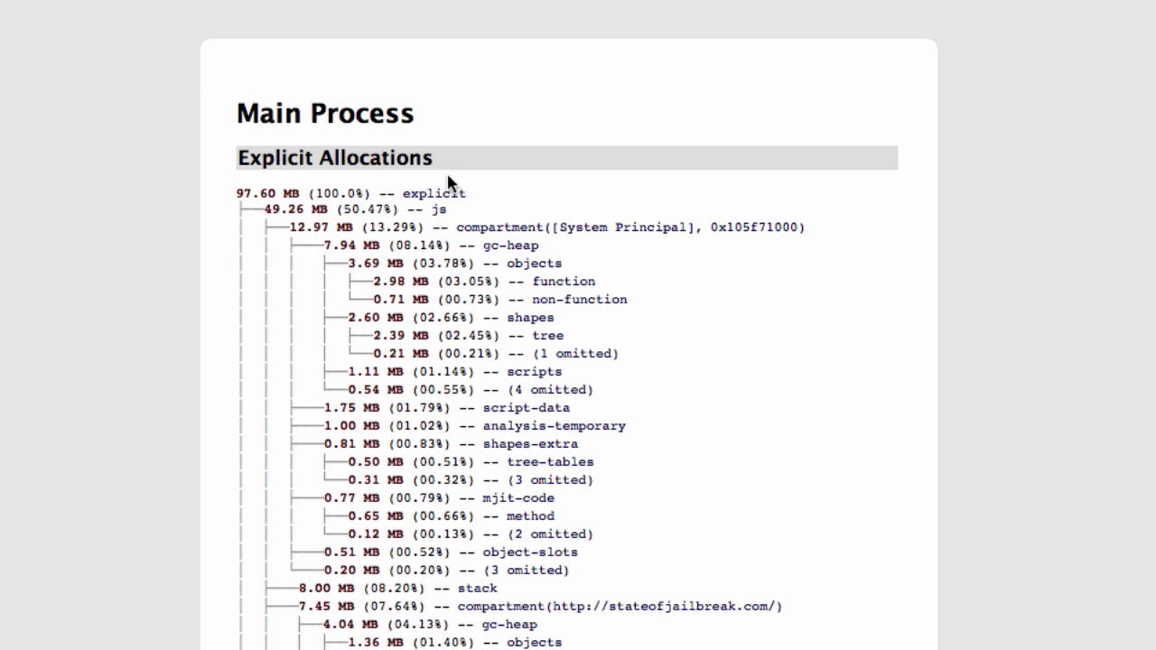
pyautogui.moveTo(436, 215)
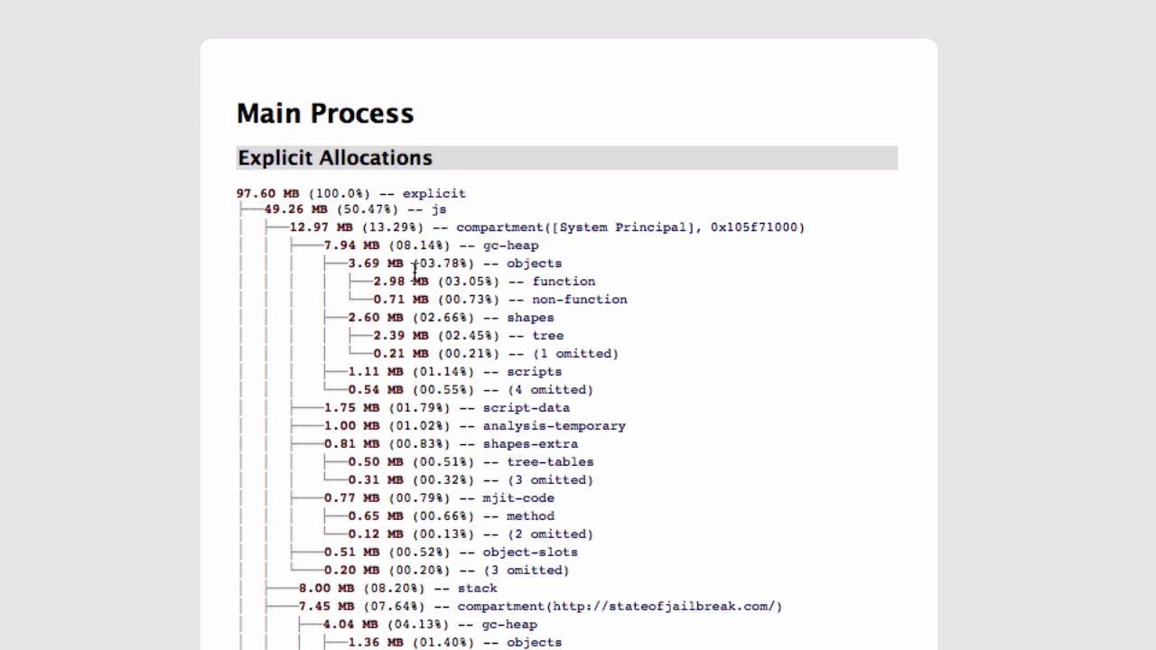
pyautogui.moveTo(369, 215)
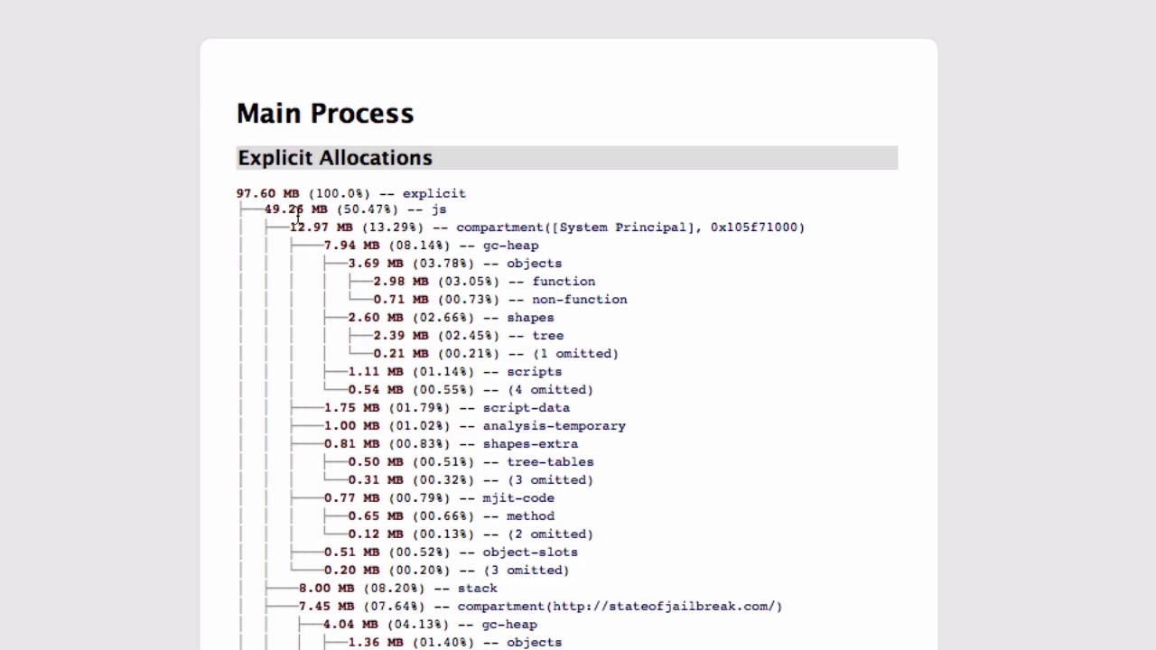
pyautogui.moveTo(433, 379)
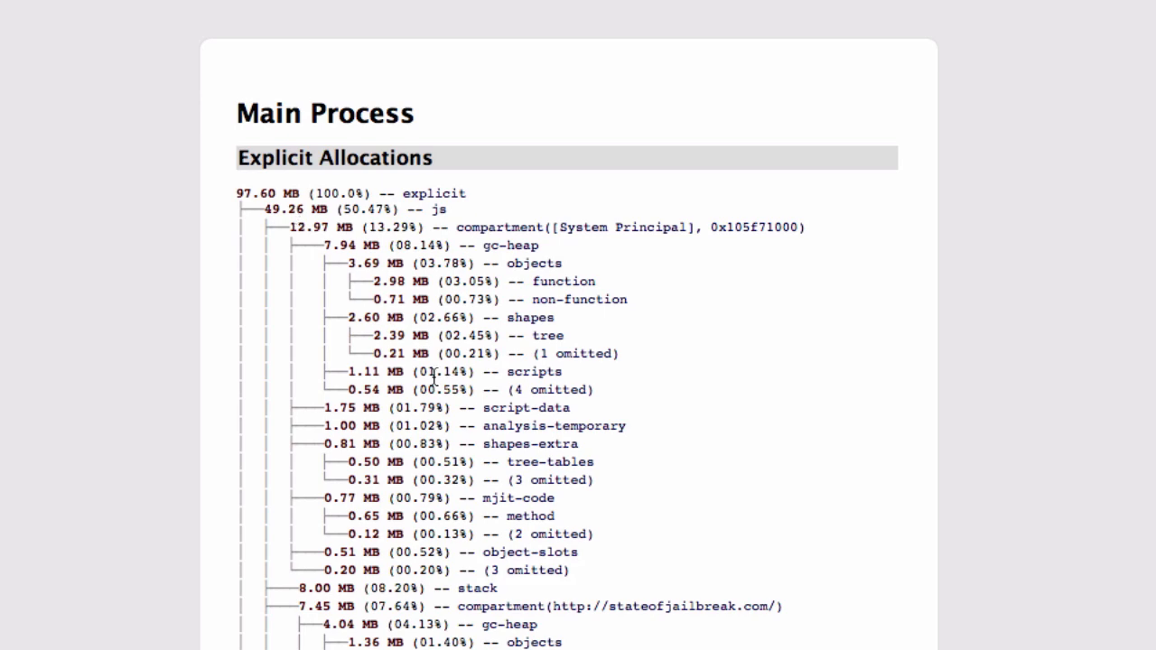
# Step: Scroll through about:memory's Explicit Allocations tree, down to the stateofjailbreak.com compartment
pyautogui.scroll(-3)
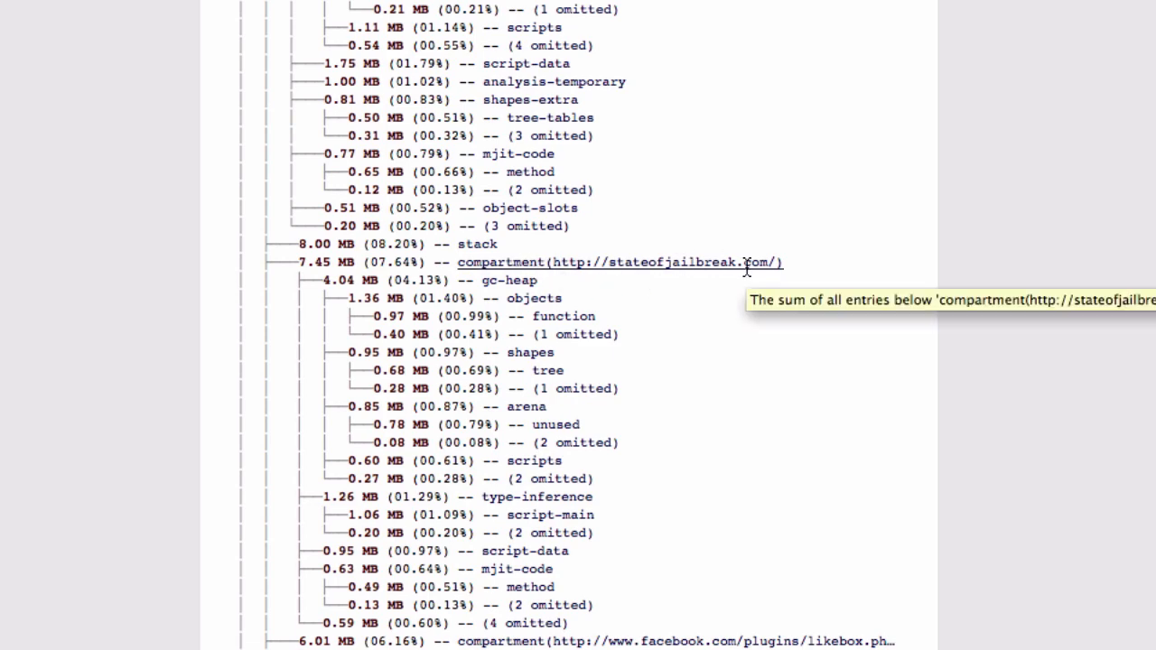
pyautogui.scroll(-3)
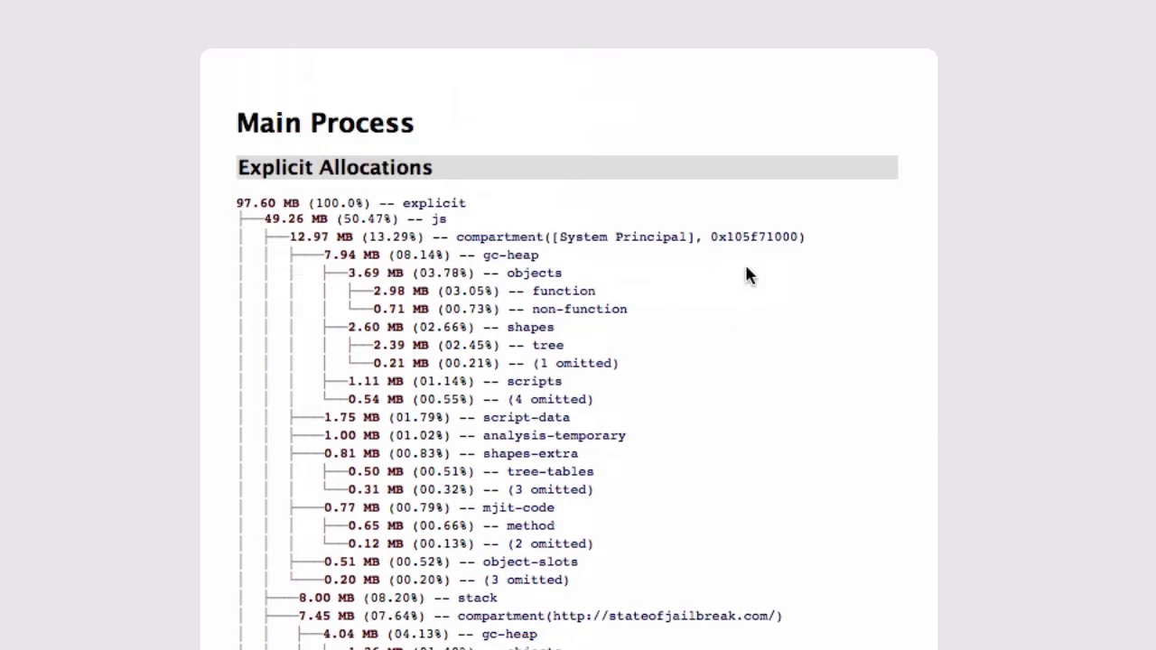
pyautogui.moveTo(638, 182)
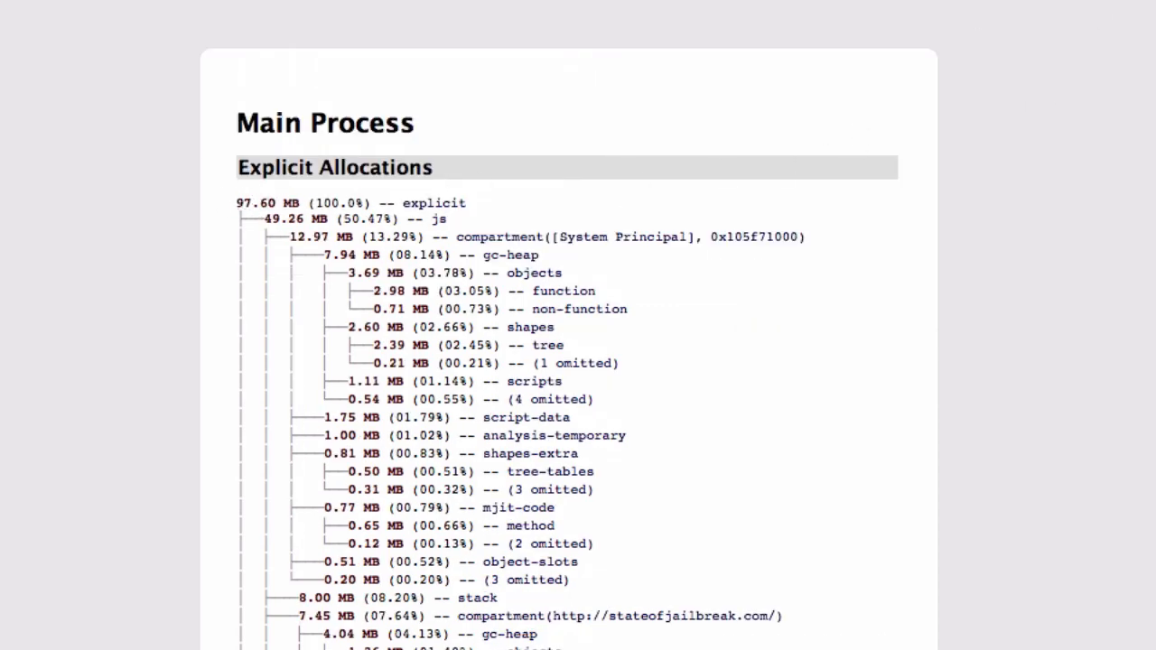
# Step: Scroll about:plugins' enabled list (Shockwave Flash, Silverlight, Java Applet), then back toward the top
pyautogui.click(1010, 49)
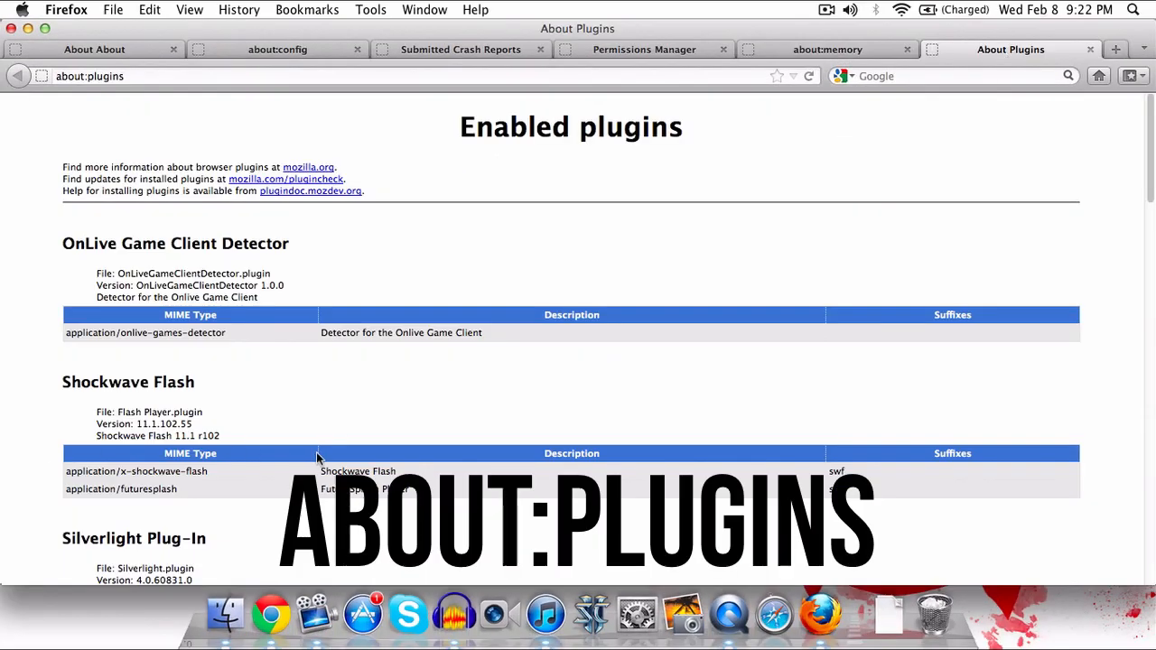
pyautogui.moveTo(391, 415)
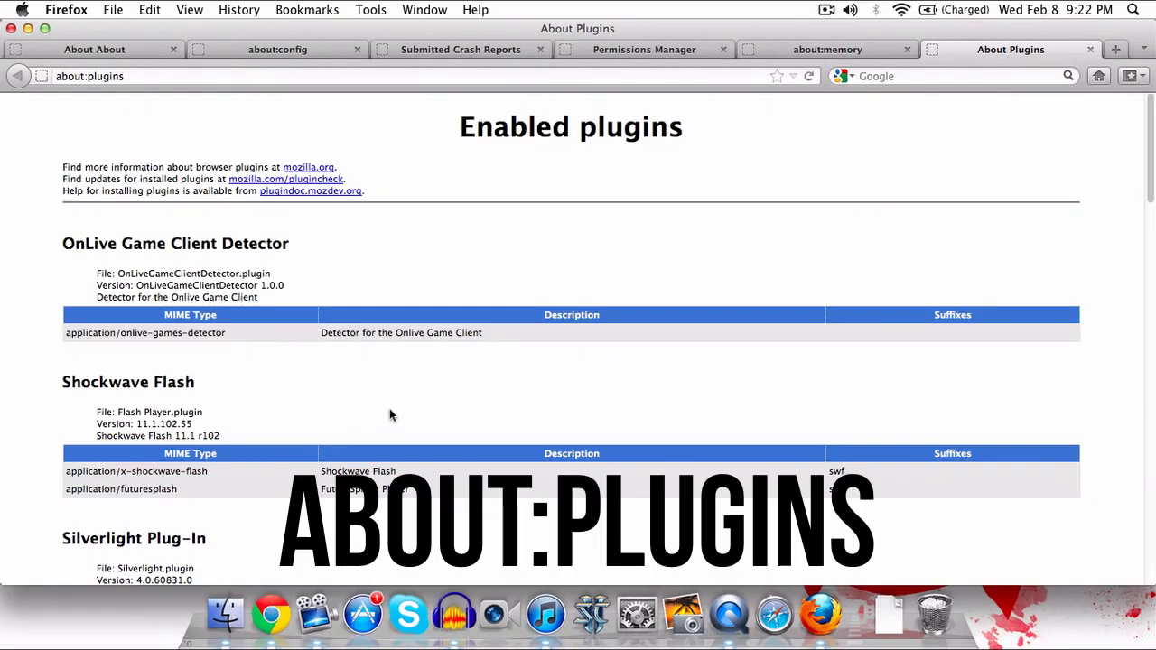
pyautogui.scroll(-3)
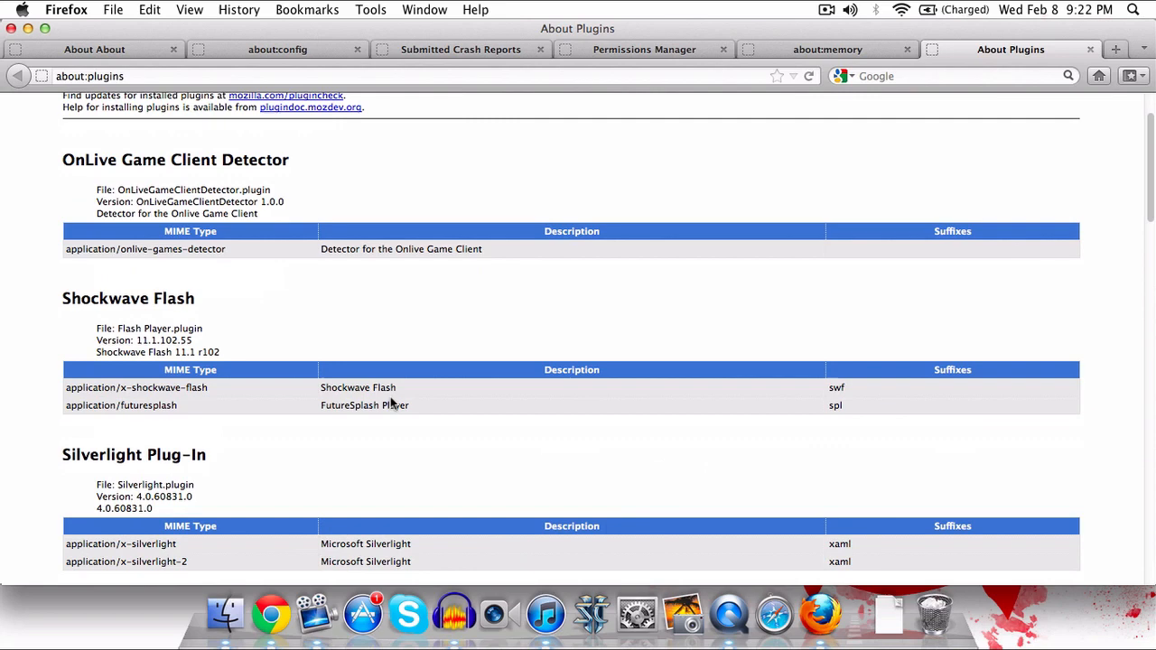
pyautogui.scroll(-3)
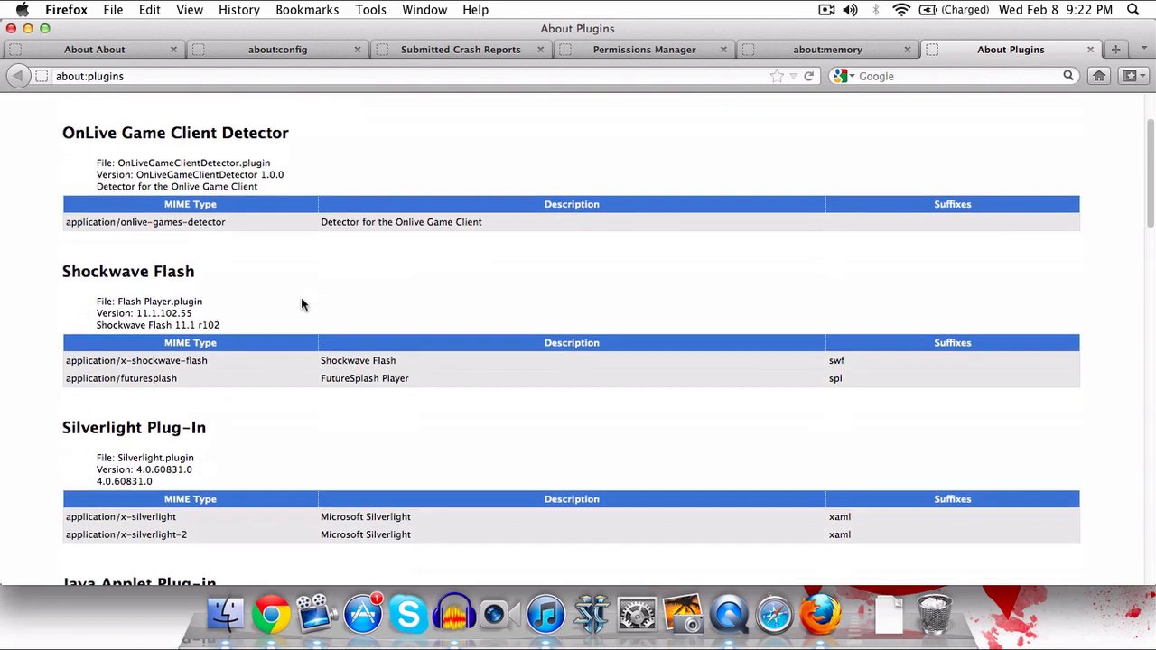
pyautogui.scroll(-3)
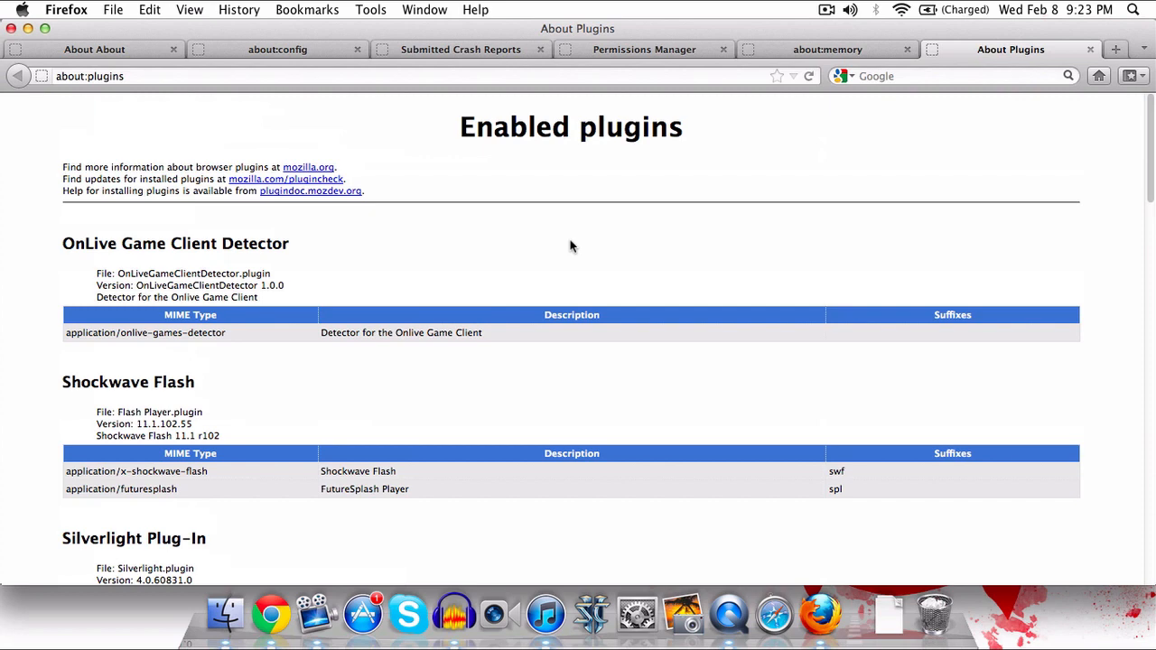
pyautogui.scroll(-3)
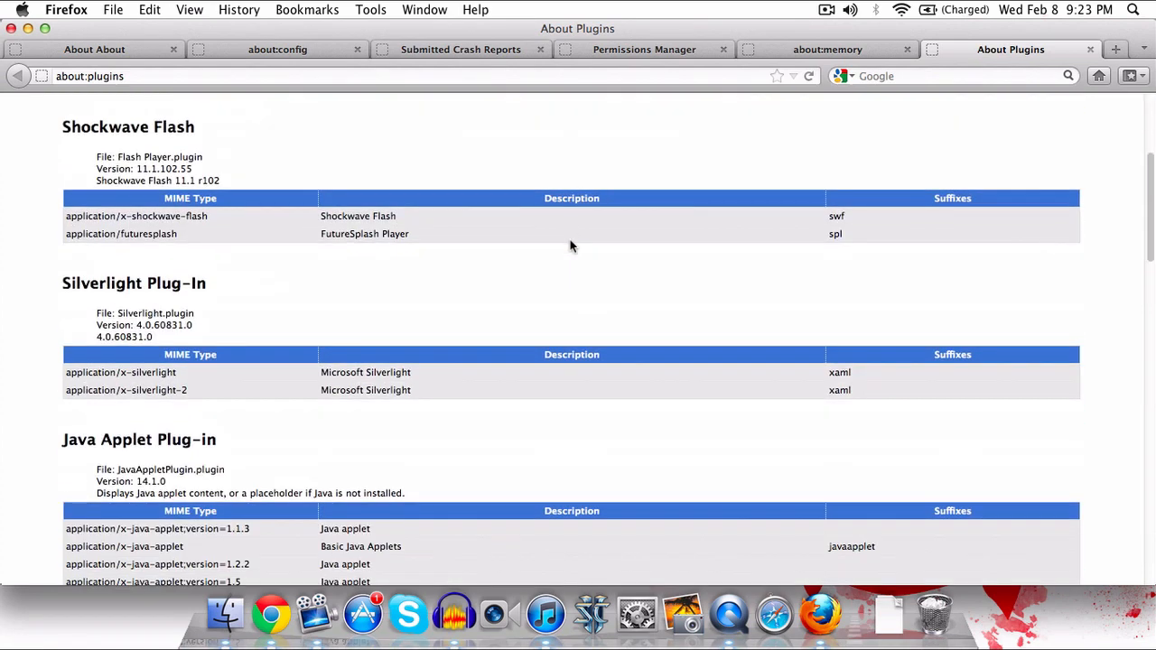
pyautogui.scroll(-3)
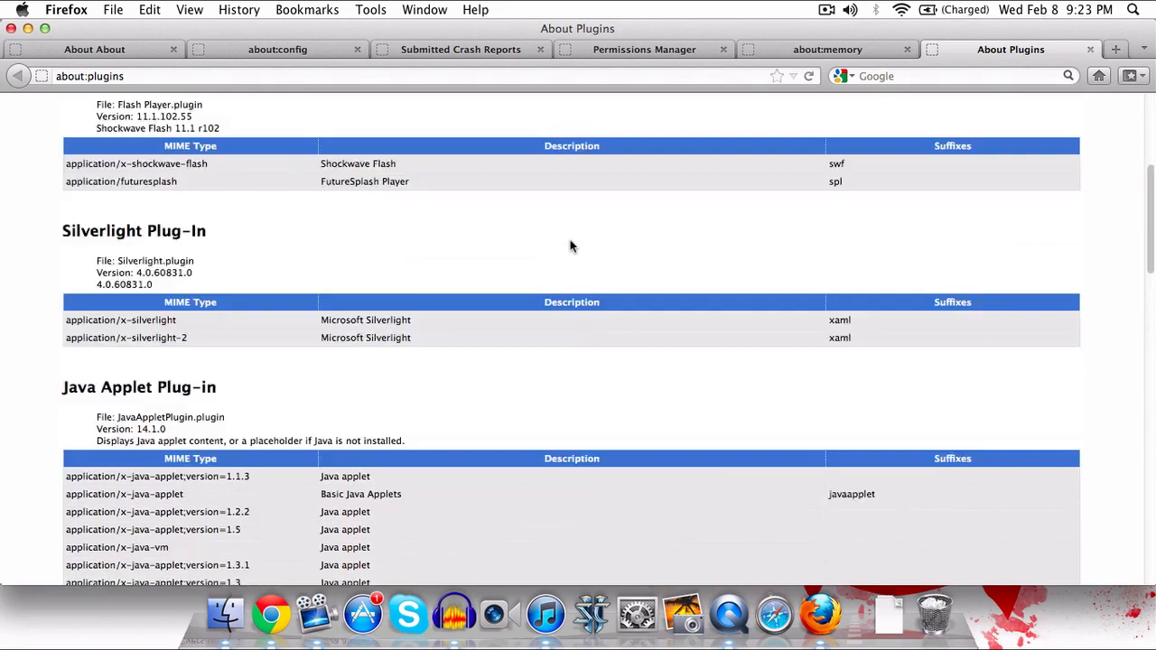
pyautogui.scroll(3)
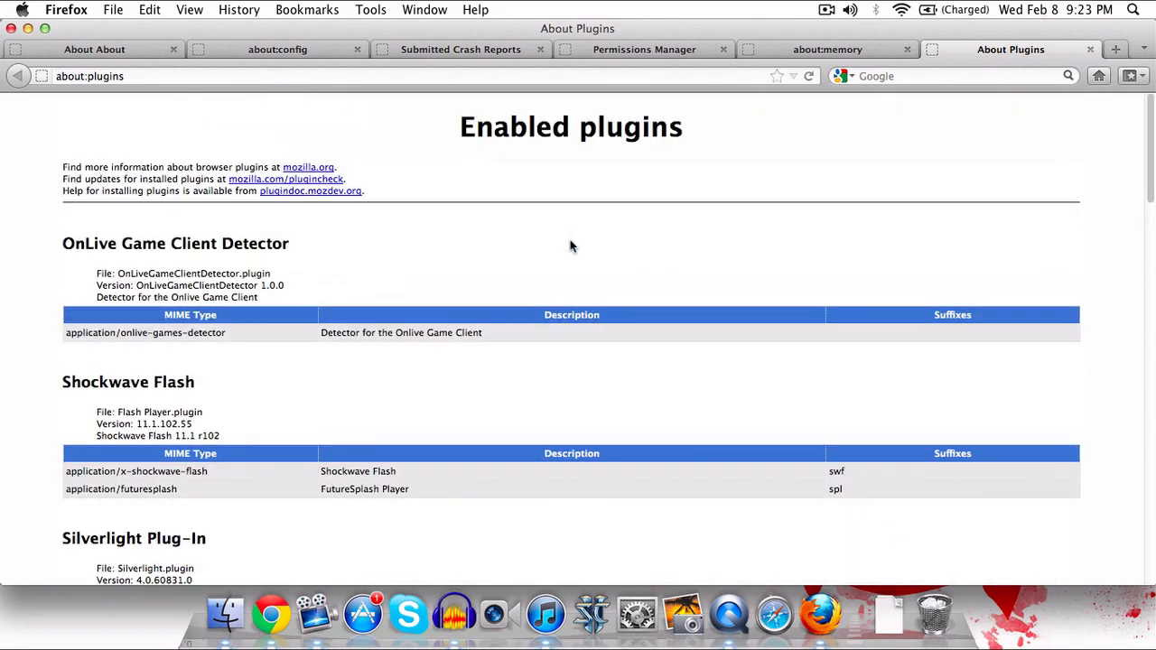